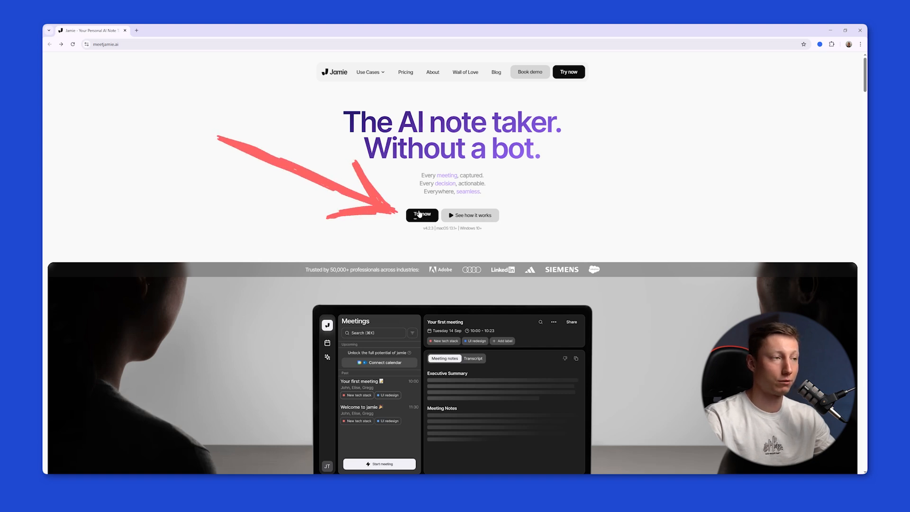
# Download the Jamie desktop app from meetjamie.ai via Try now.
pyautogui.click(421, 215)
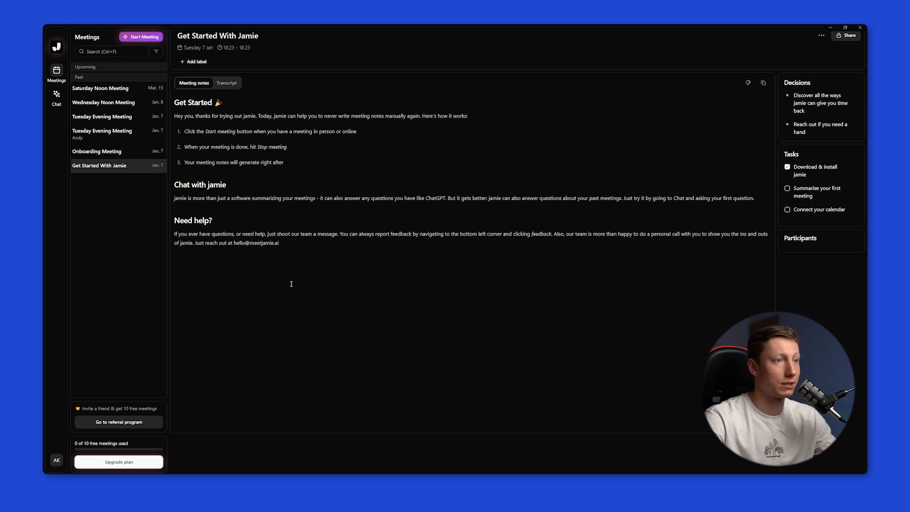
# Start recording a new meeting from Tuesday Evening Meeting, keeping its notes displayed.
pyautogui.click(102, 87)
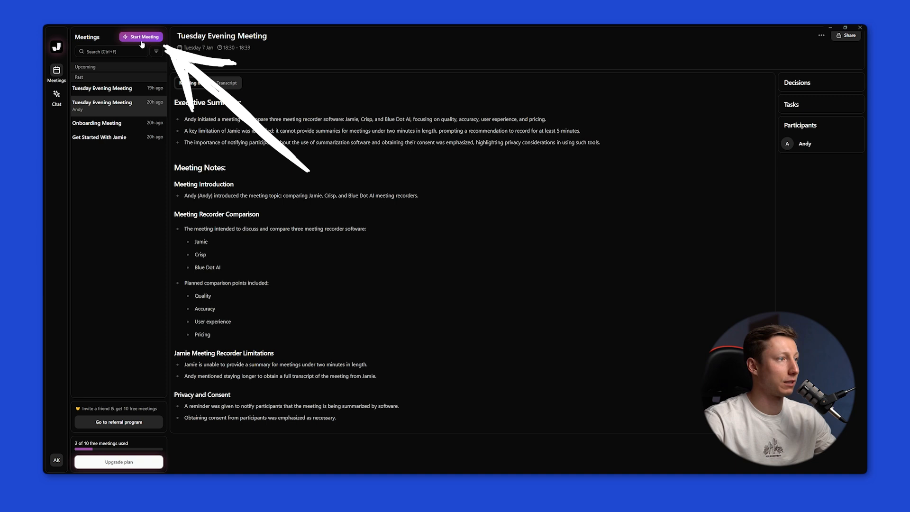
pyautogui.click(140, 37)
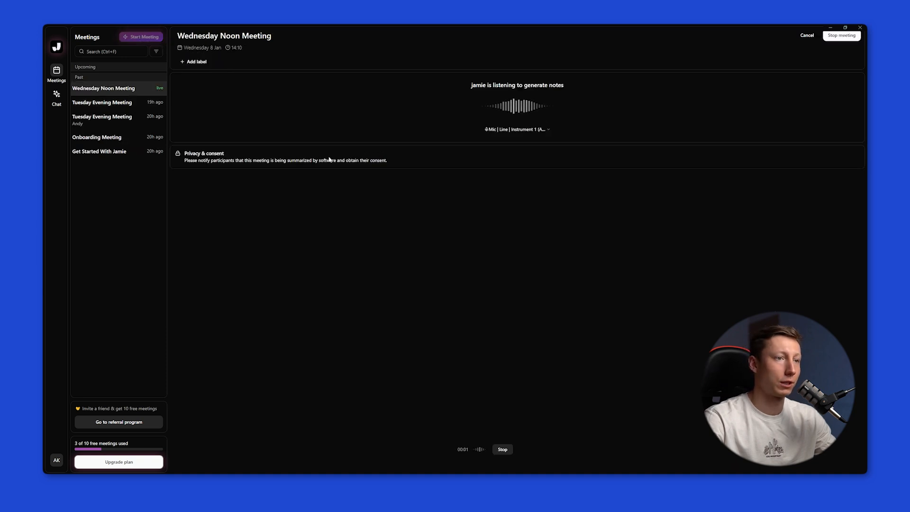
pyautogui.moveTo(549, 201)
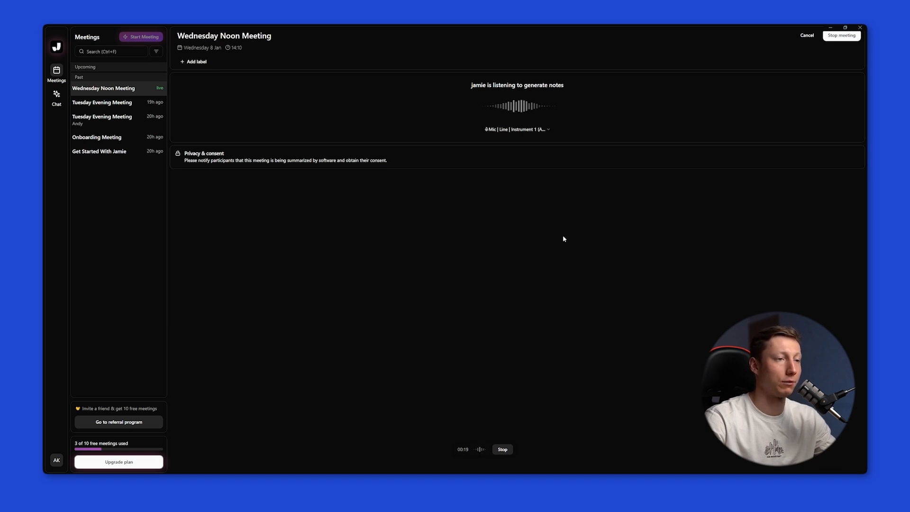
pyautogui.moveTo(509, 218)
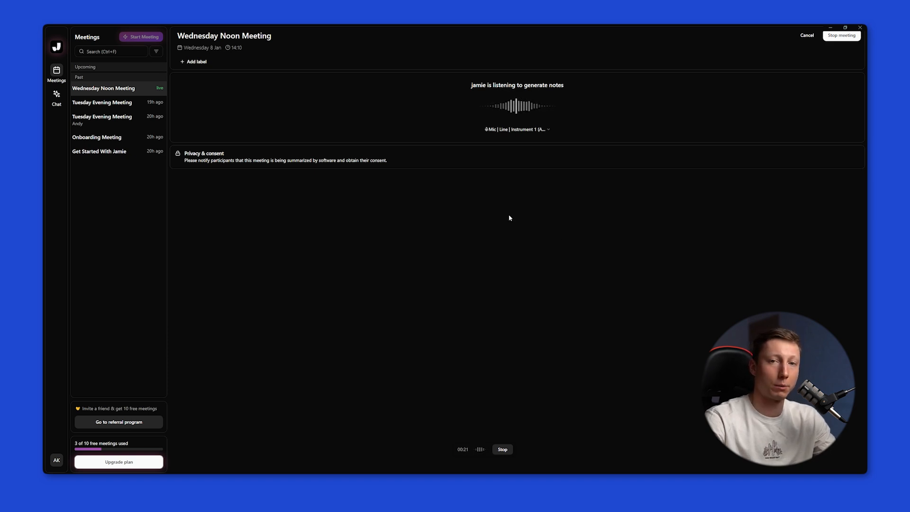
pyautogui.click(103, 119)
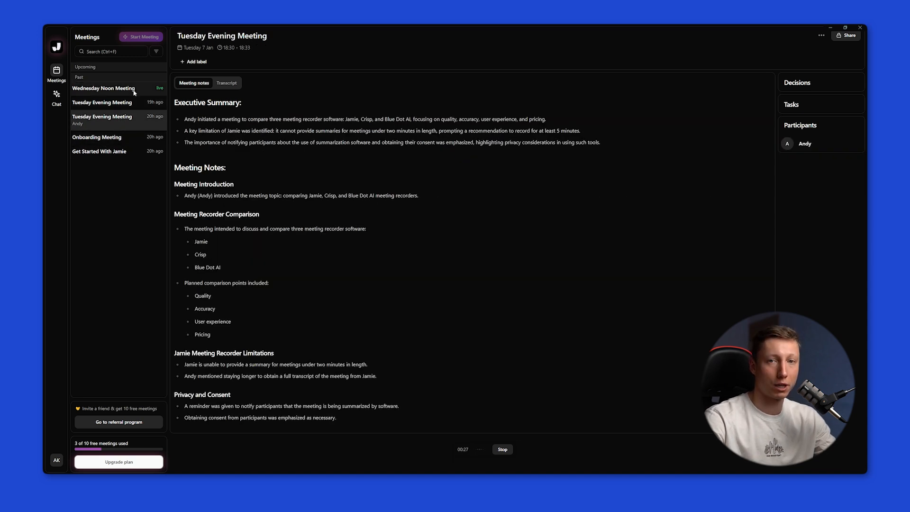
# Stop the live Wednesday Noon Meeting recording and confirm, leaving it processing.
pyautogui.click(103, 88)
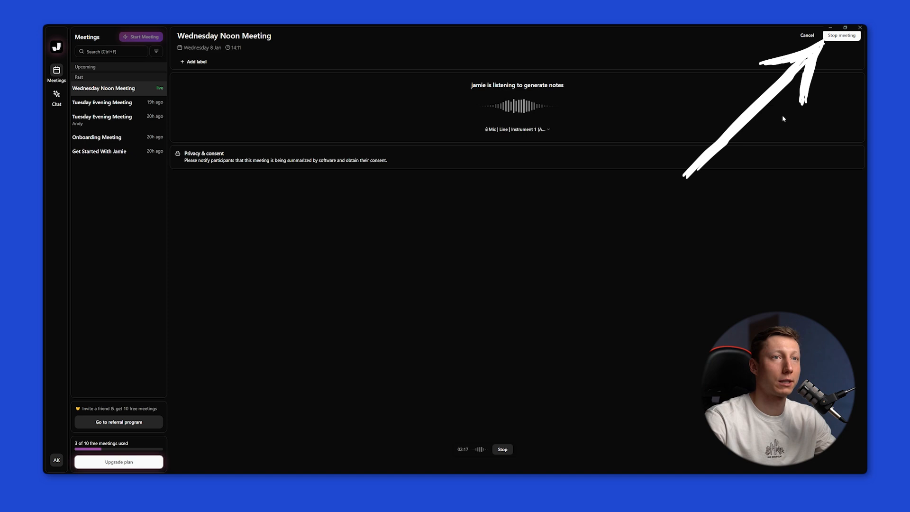
pyautogui.click(841, 35)
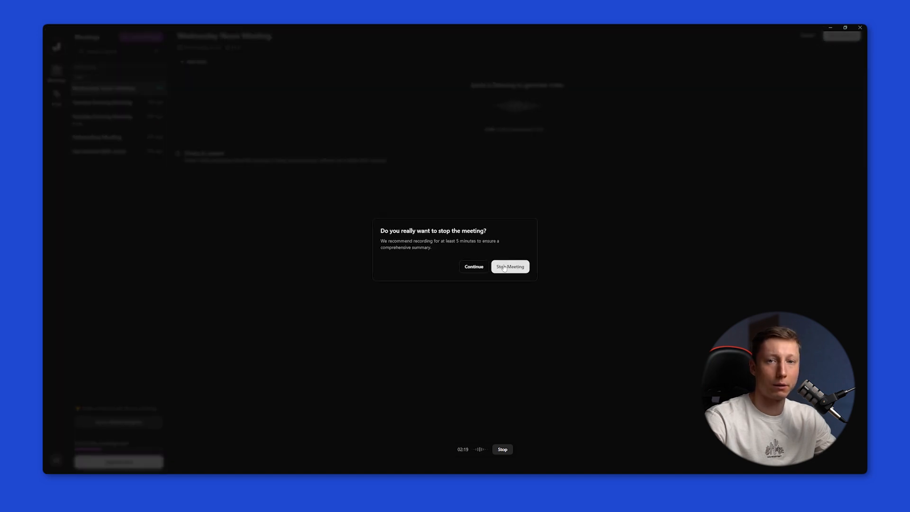
pyautogui.click(510, 266)
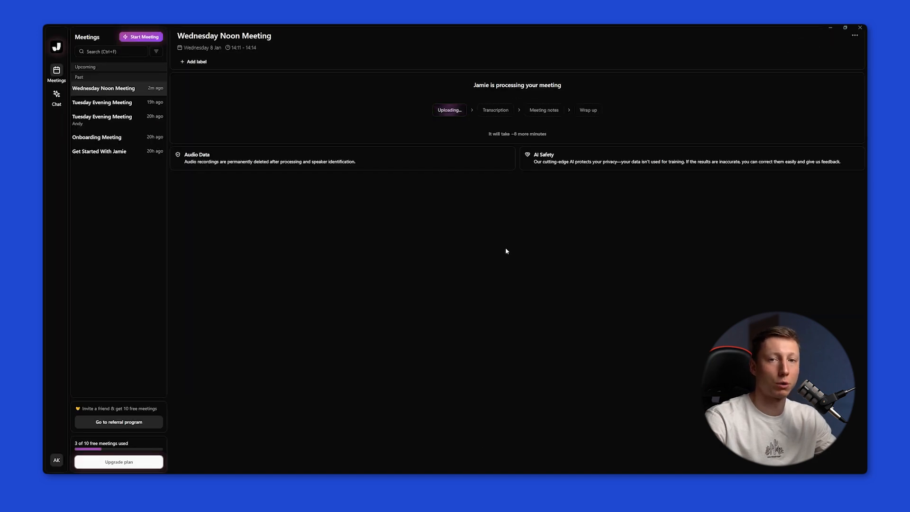
pyautogui.moveTo(498, 116)
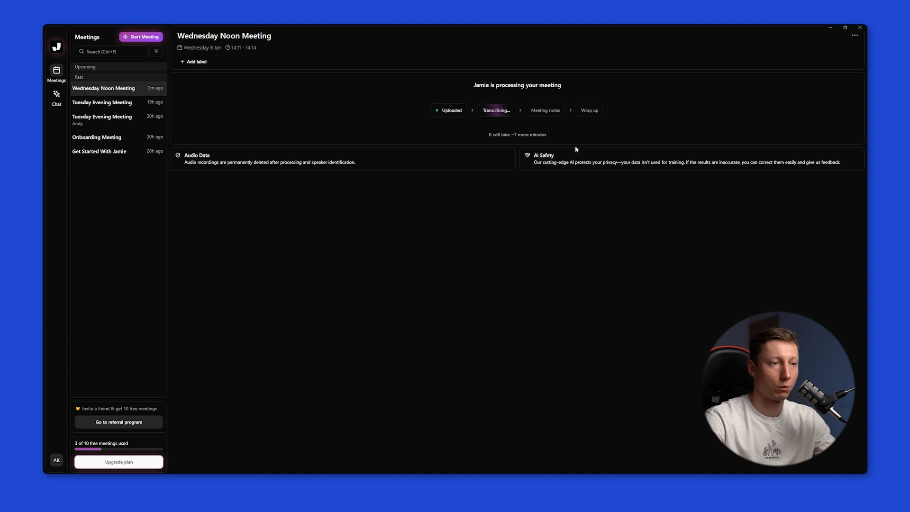
pyautogui.moveTo(584, 182)
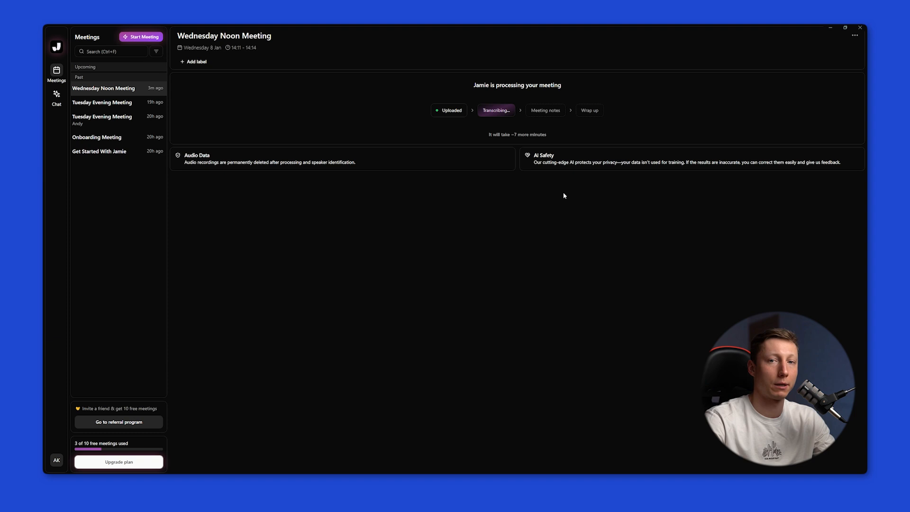
pyautogui.moveTo(571, 194)
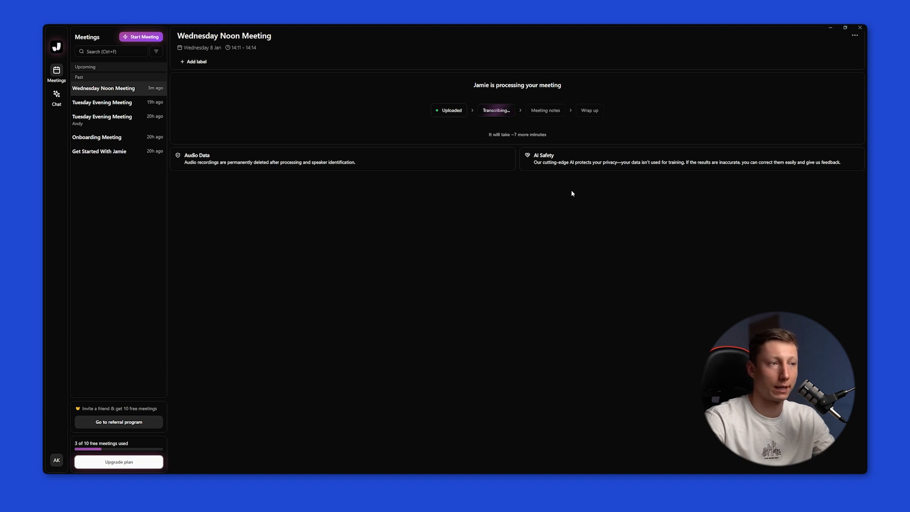
# View the Onboarding Meeting transcript, then switch to the AI chat area.
pyautogui.click(97, 136)
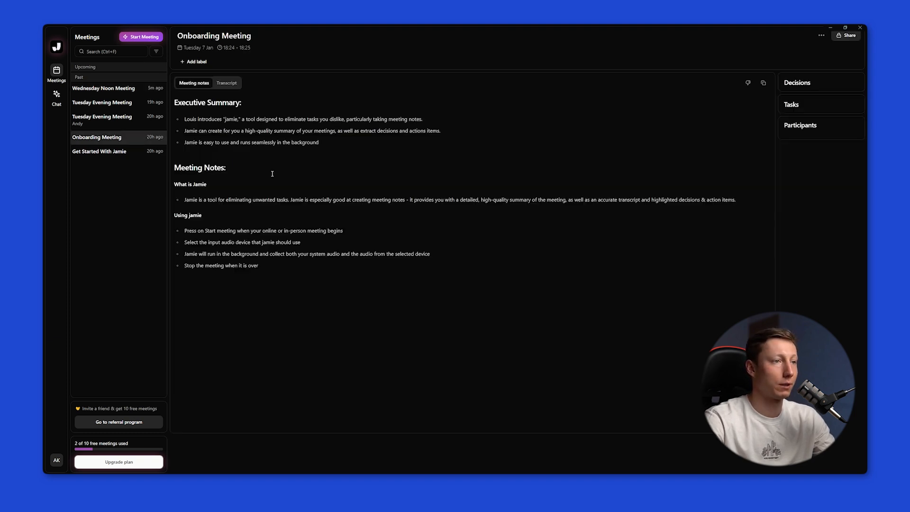
pyautogui.click(227, 83)
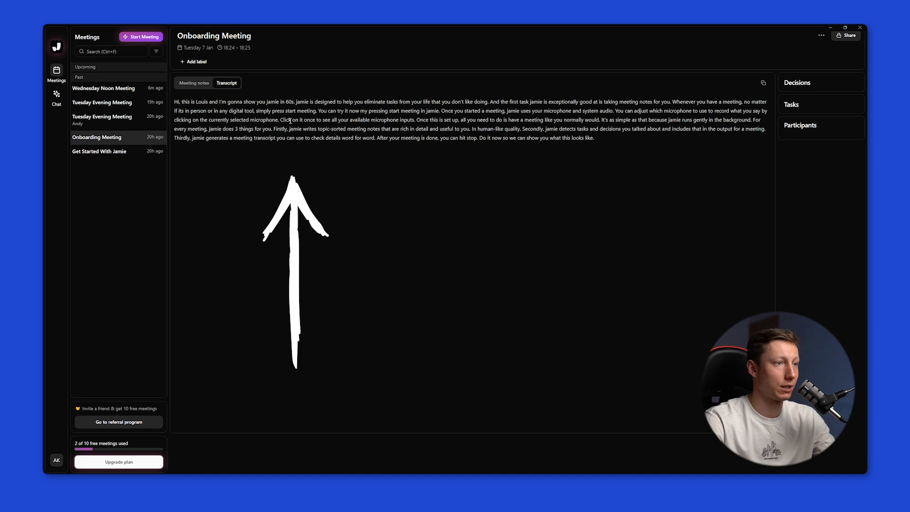
pyautogui.click(193, 82)
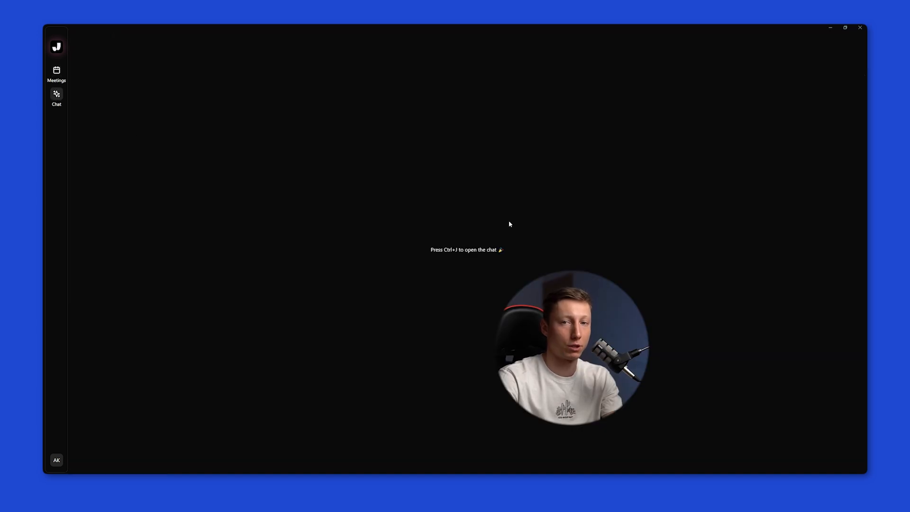
# Ask the Ctrl+J chat assistant for a recap of this week's meetings and read through it.
pyautogui.press('ctrl+j')
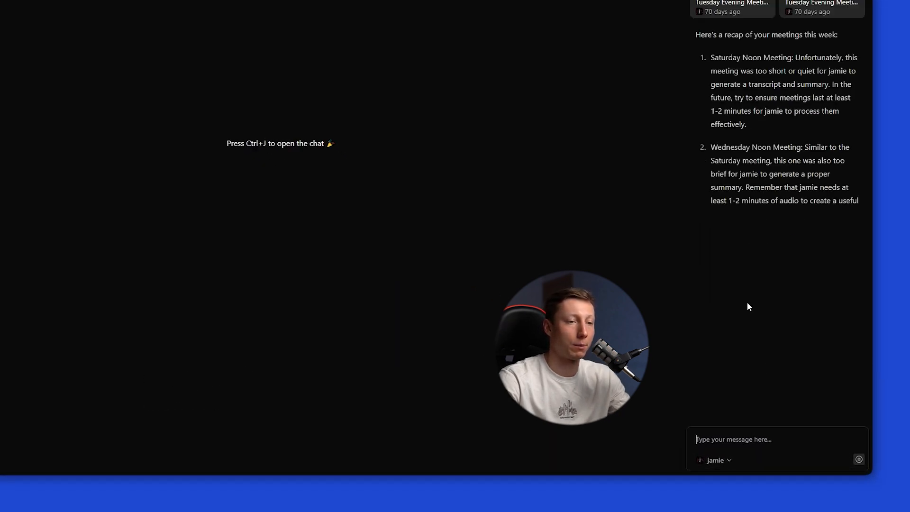
pyautogui.scroll(-3)
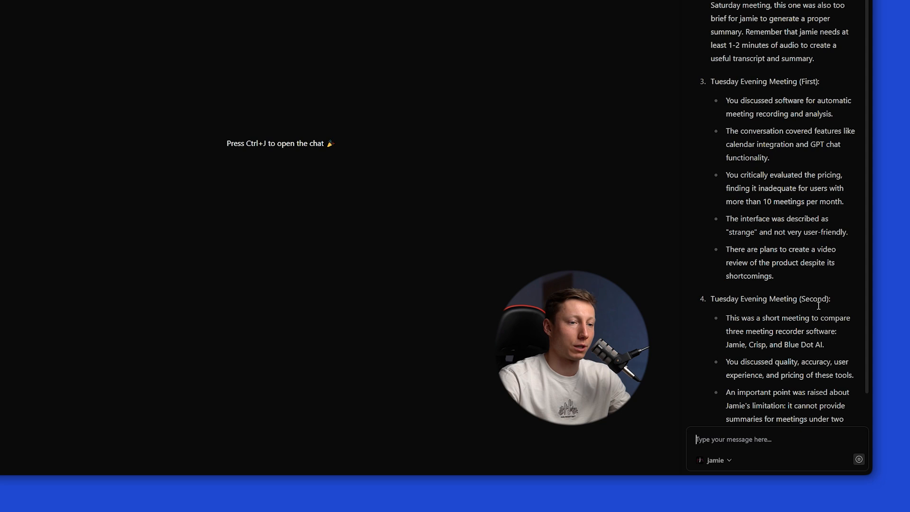
pyautogui.scroll(-3)
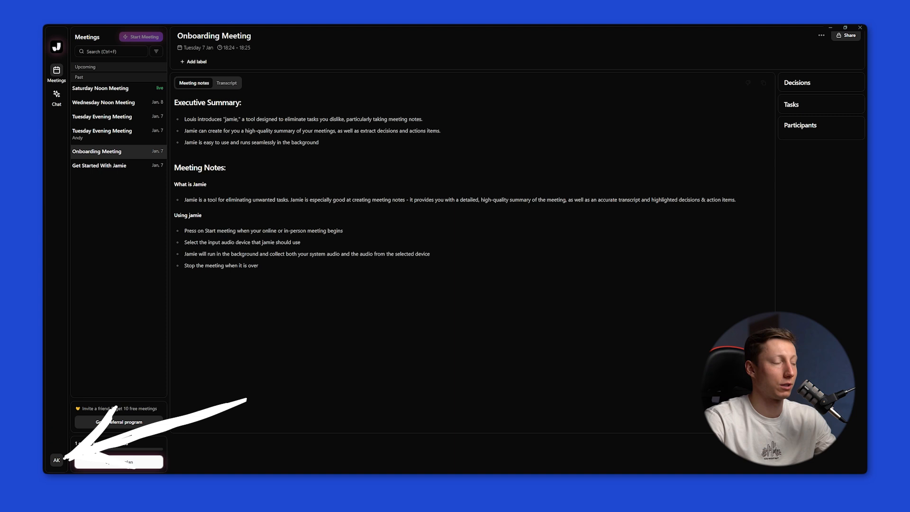
# In Settings, start and close a new summary template, then add a blank custom word entry.
pyautogui.click(56, 460)
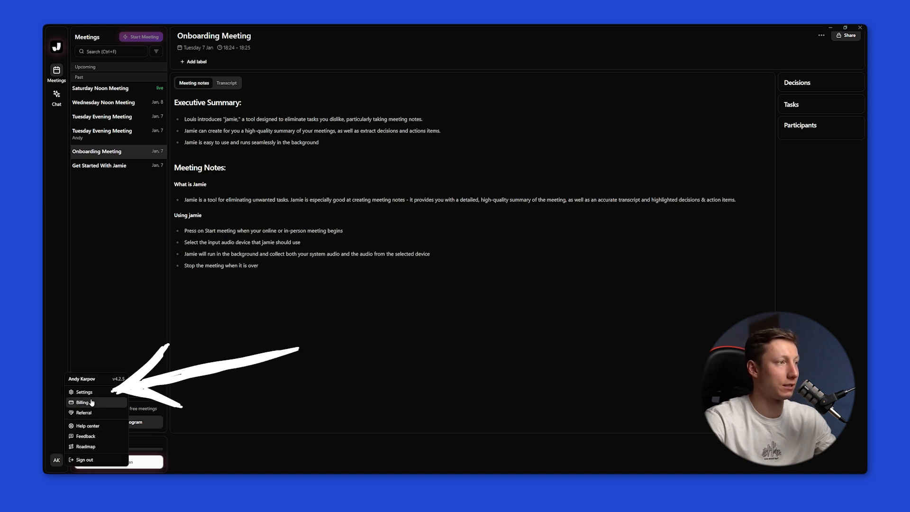
pyautogui.click(84, 392)
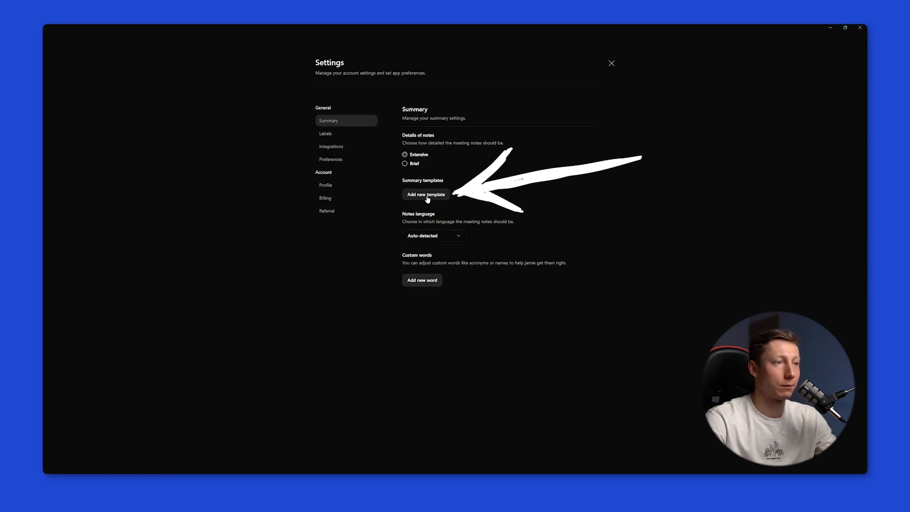
pyautogui.click(426, 194)
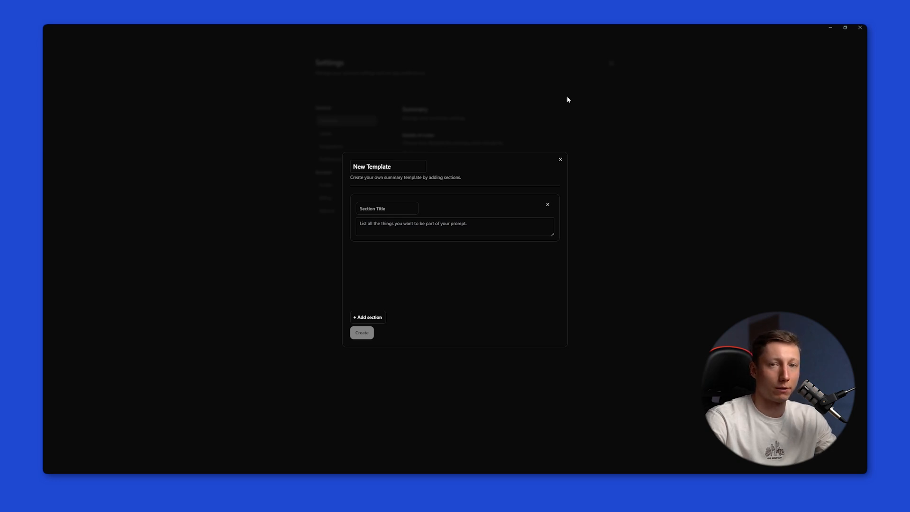
pyautogui.click(559, 160)
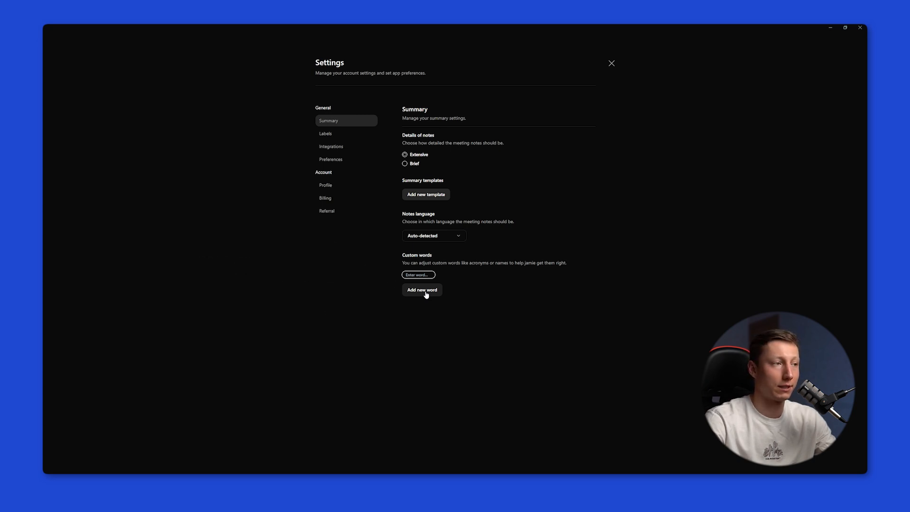
pyautogui.click(433, 235)
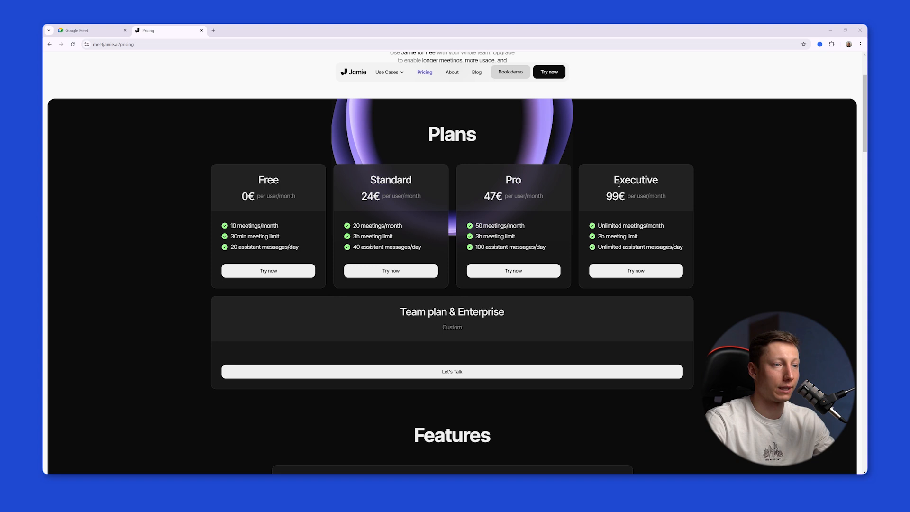
pyautogui.moveTo(635, 186)
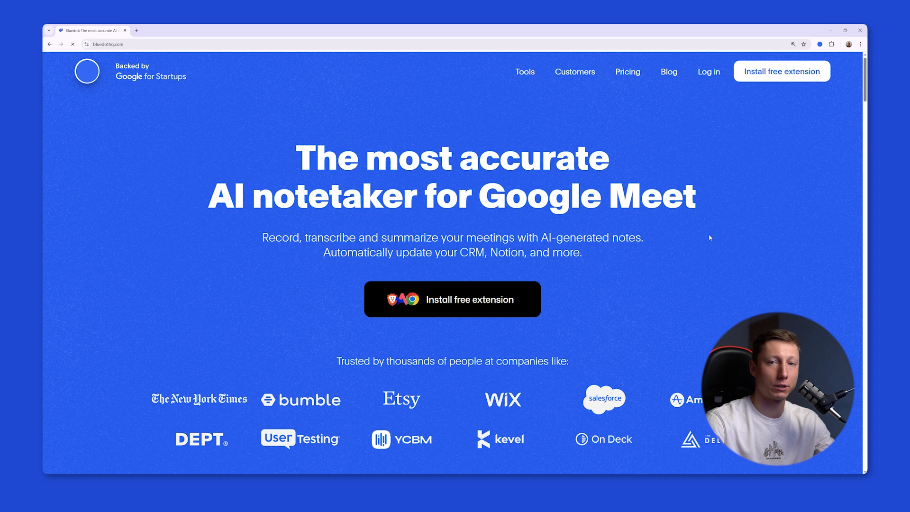
pyautogui.moveTo(616, 275)
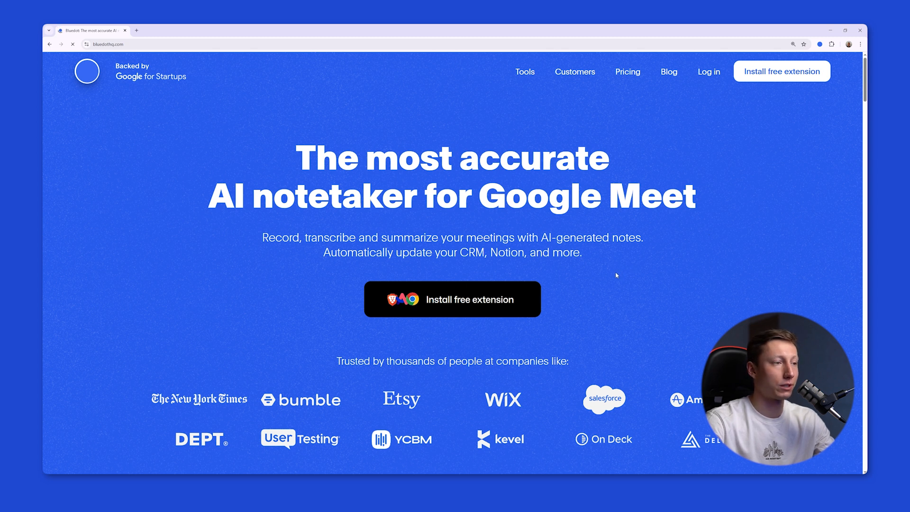
pyautogui.moveTo(630, 282)
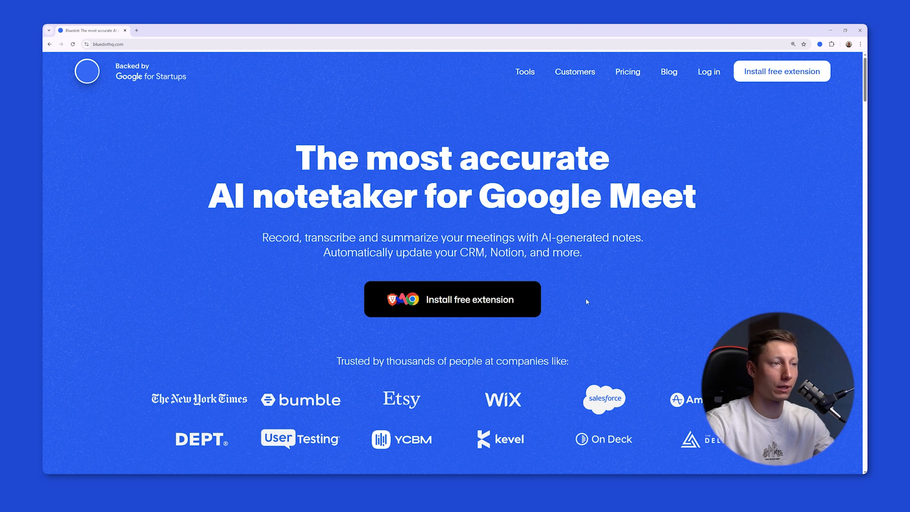
pyautogui.moveTo(578, 277)
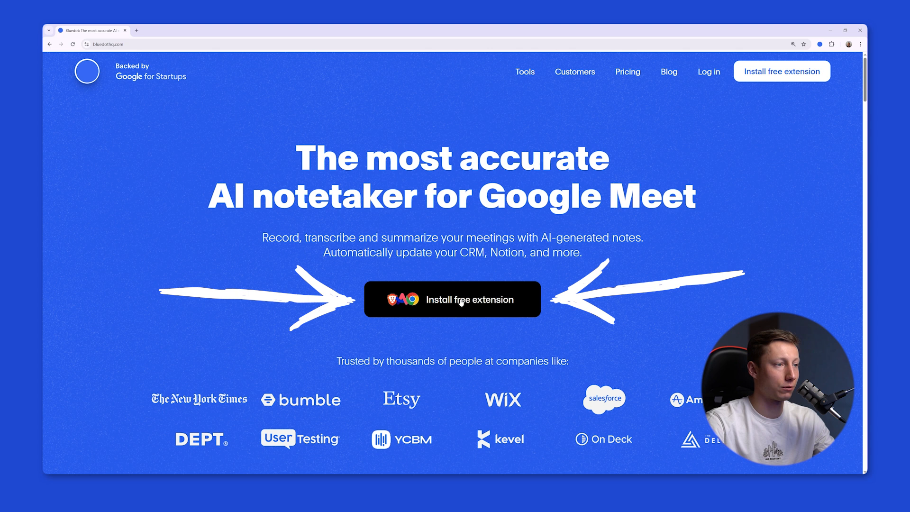
# Install the free BlueDot browser extension from bluedothq.com.
pyautogui.click(452, 298)
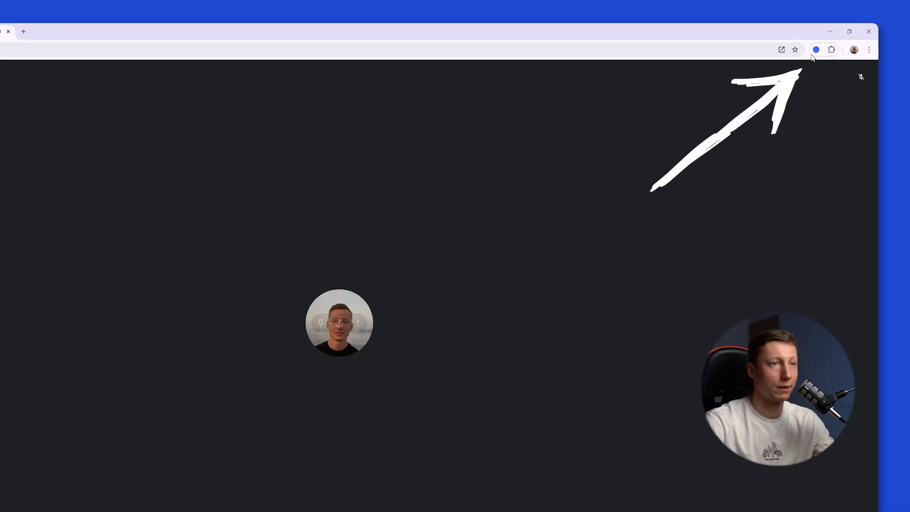
# Capture the Google Meet call with the BlueDot panel, then leave the call to finish recording.
pyautogui.click(816, 49)
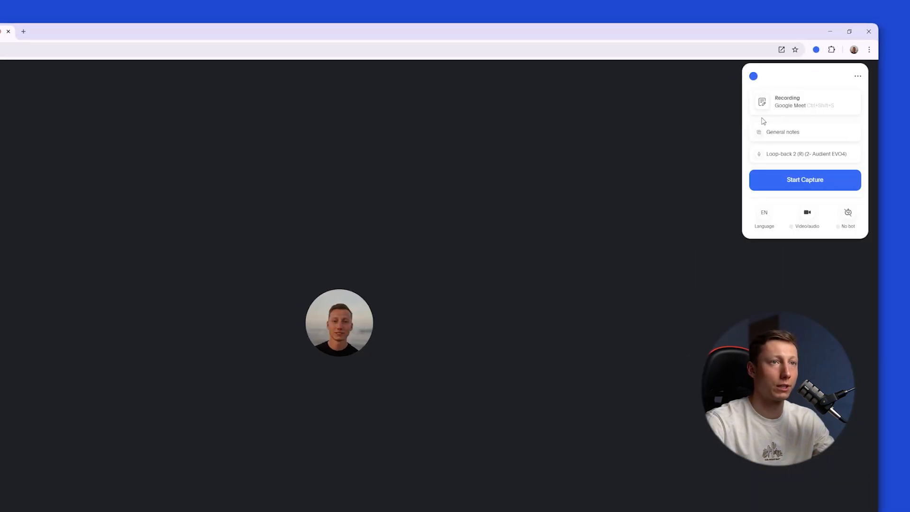
pyautogui.click(783, 132)
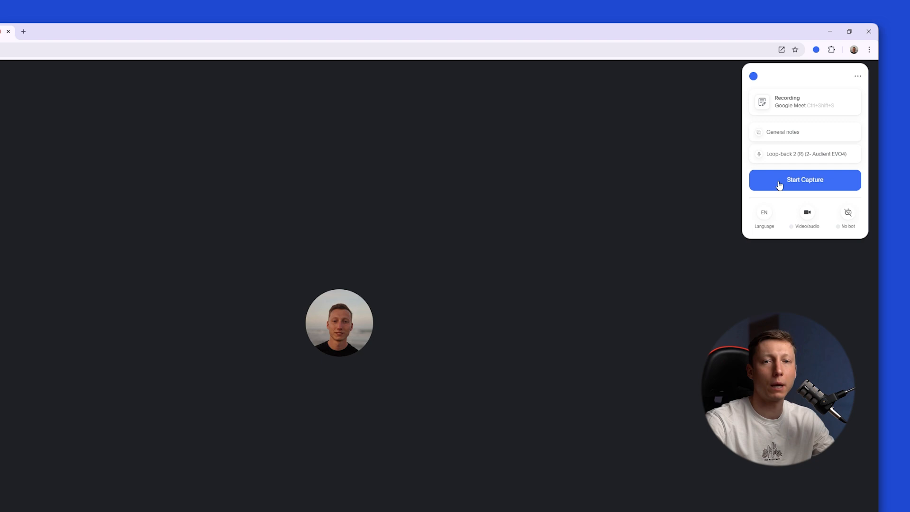
pyautogui.click(805, 180)
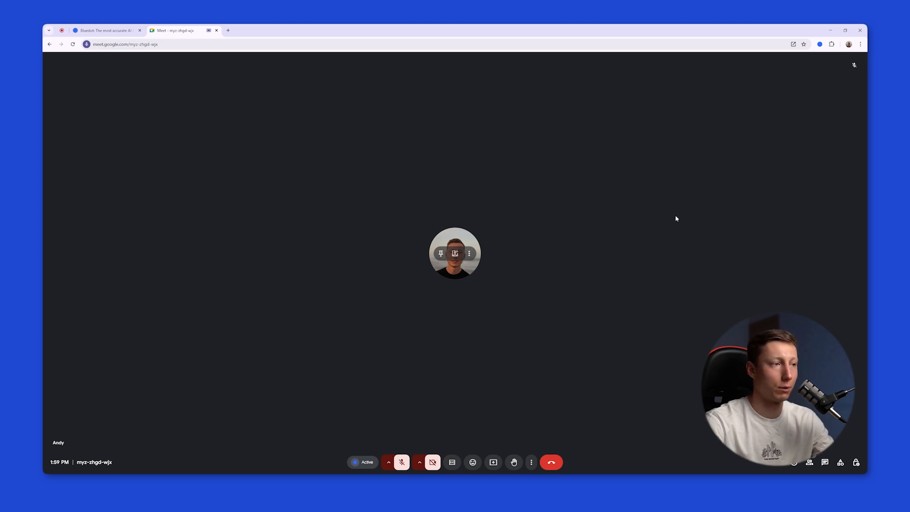
pyautogui.moveTo(649, 179)
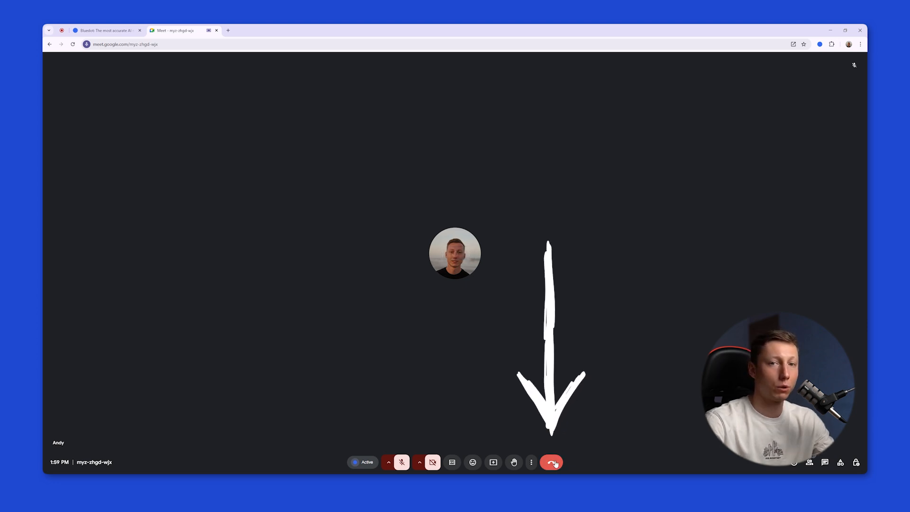
pyautogui.click(550, 461)
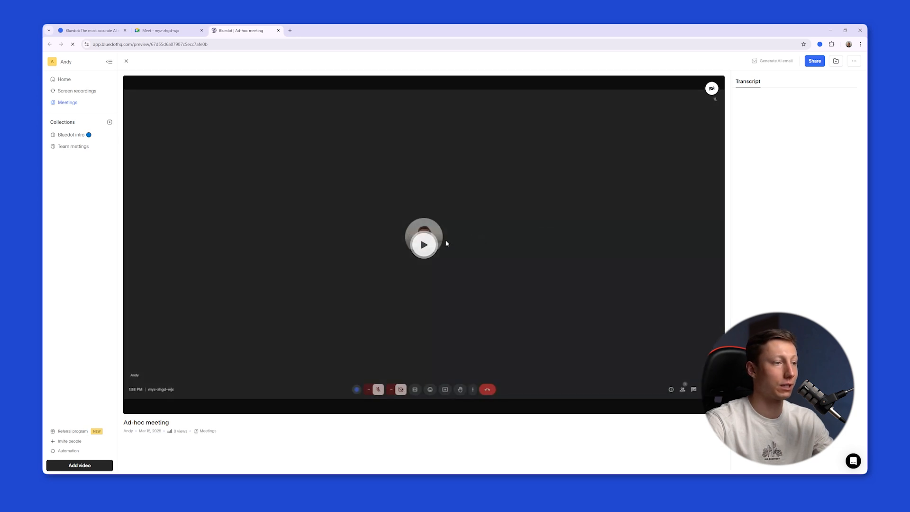
# Play the Ad-hoc meeting recording, browse its transcript, and ask the AI chat for the key message.
pyautogui.click(424, 245)
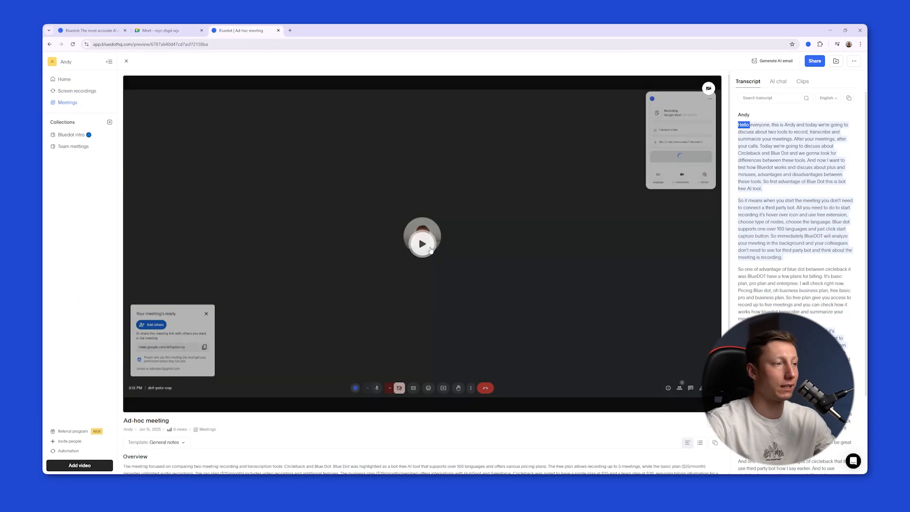
pyautogui.click(422, 244)
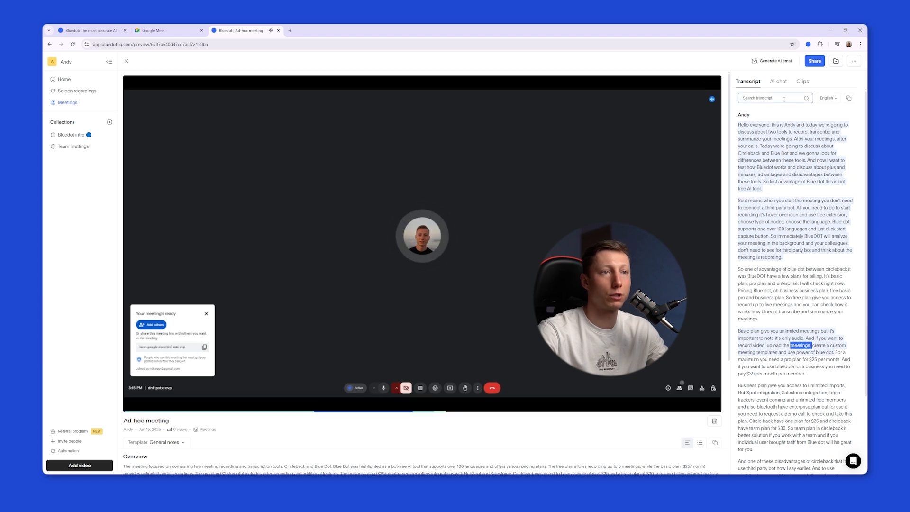
pyautogui.click(829, 98)
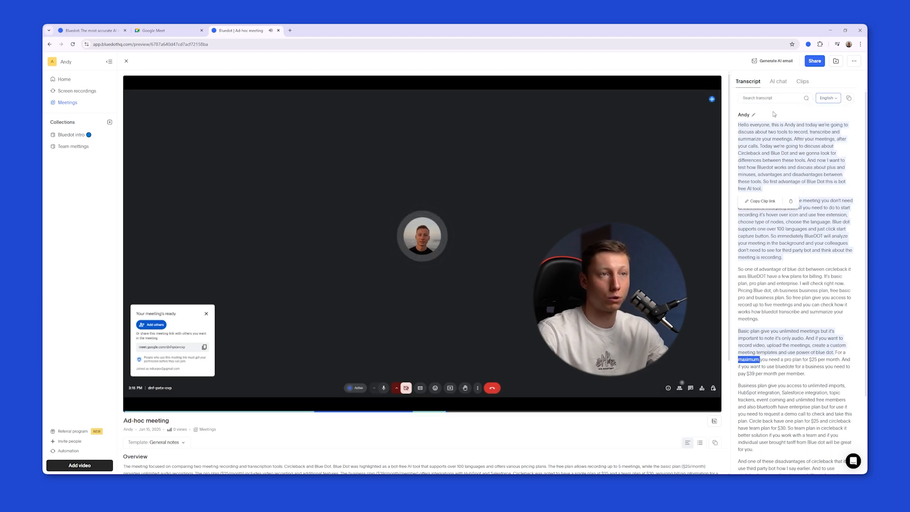
pyautogui.click(778, 81)
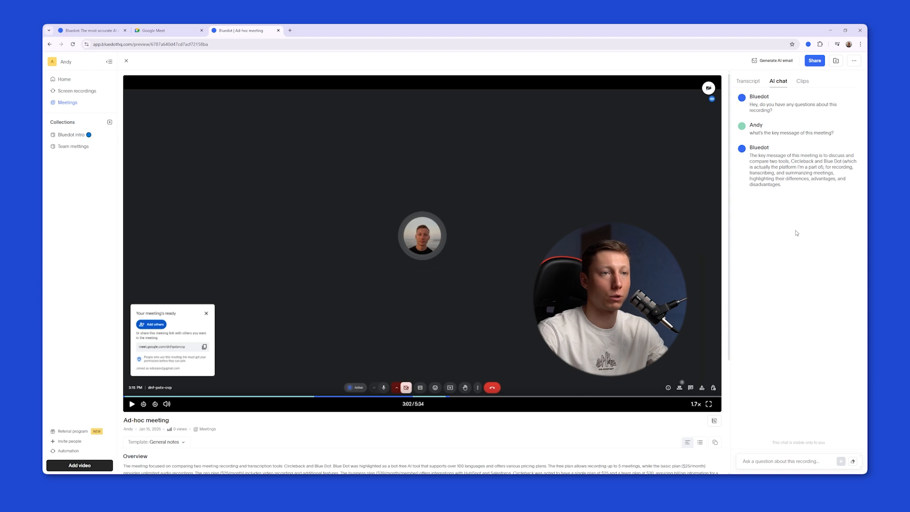
# From the meeting's General notes template dropdown, create a new blank notes template.
pyautogui.click(747, 81)
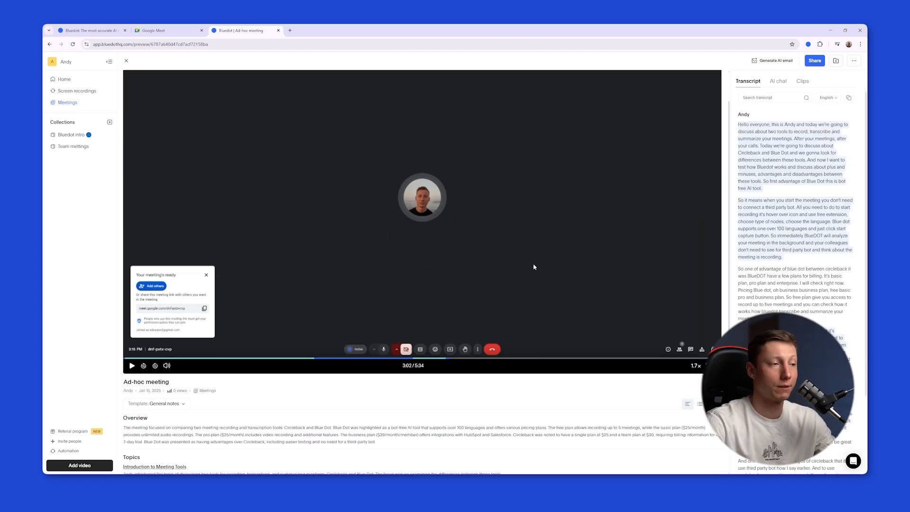
pyautogui.scroll(-3)
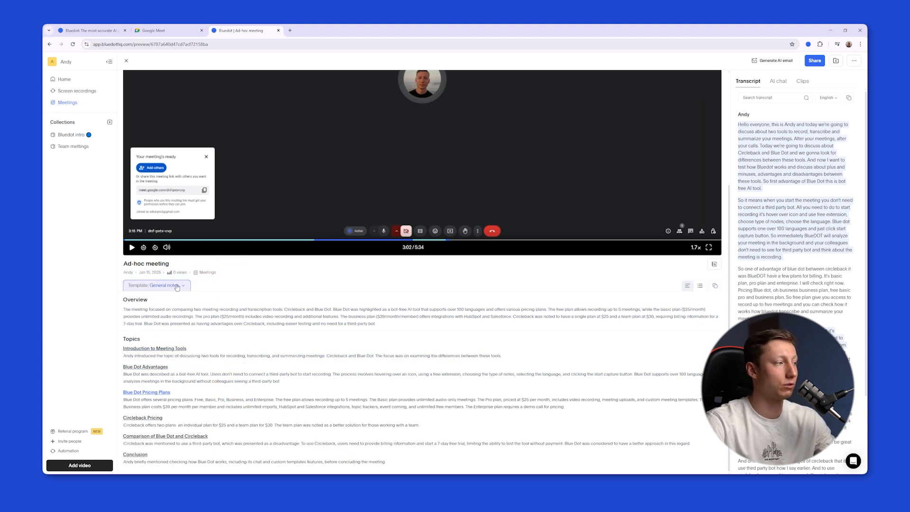
pyautogui.click(156, 285)
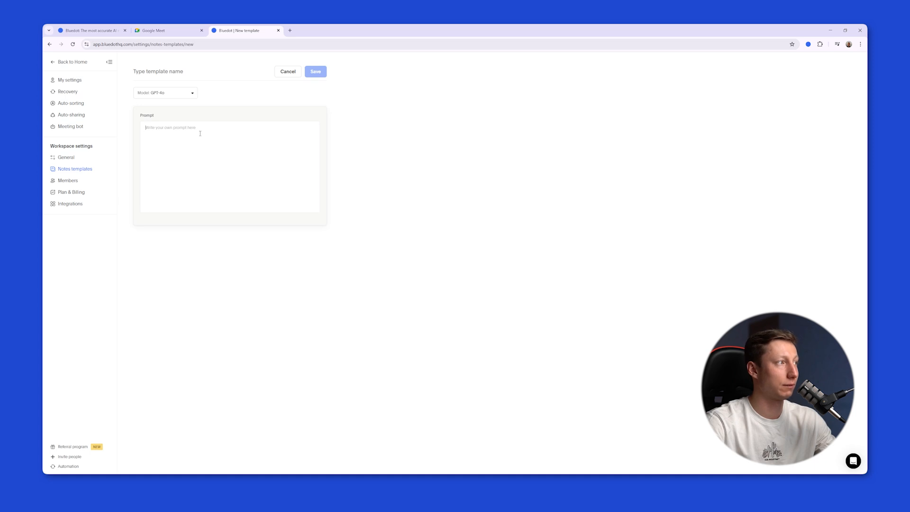
pyautogui.moveTo(273, 143)
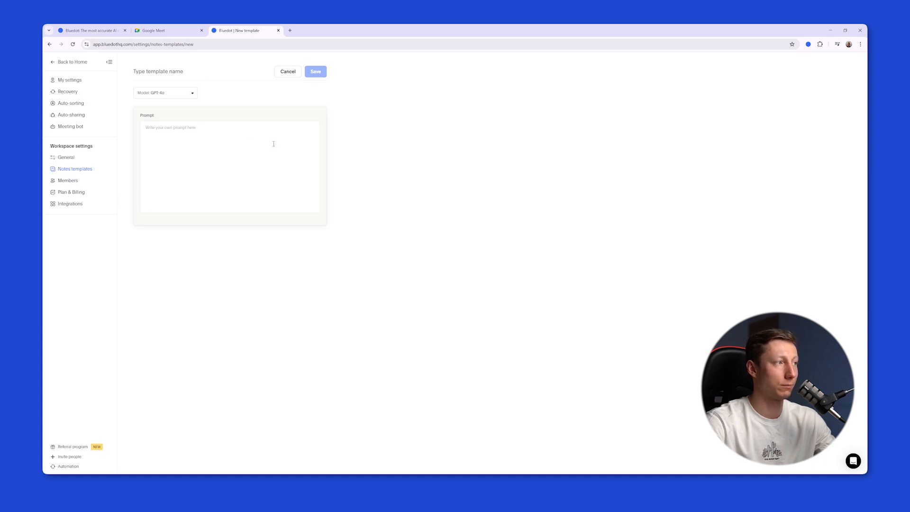
# View Integrations: Google Calendar connected, with Notion, Slack, Zoom, HubSpot available.
pyautogui.click(69, 204)
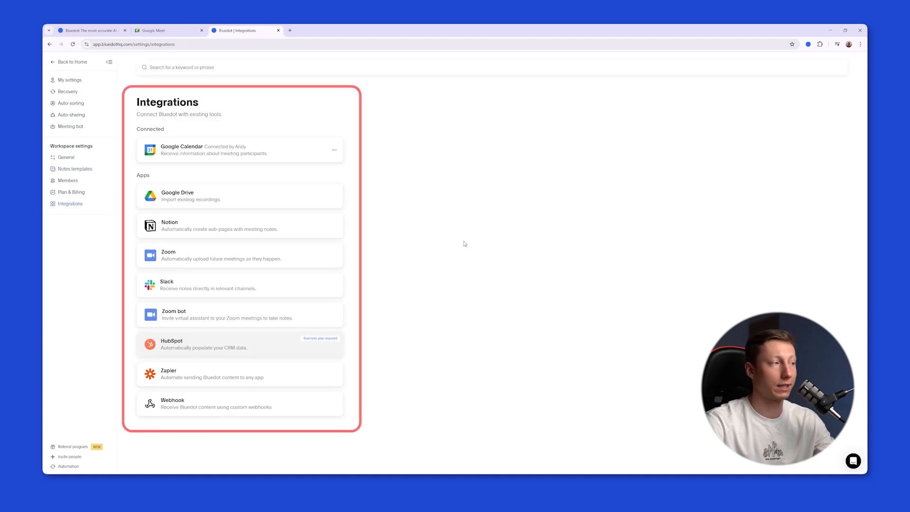
pyautogui.moveTo(292, 231)
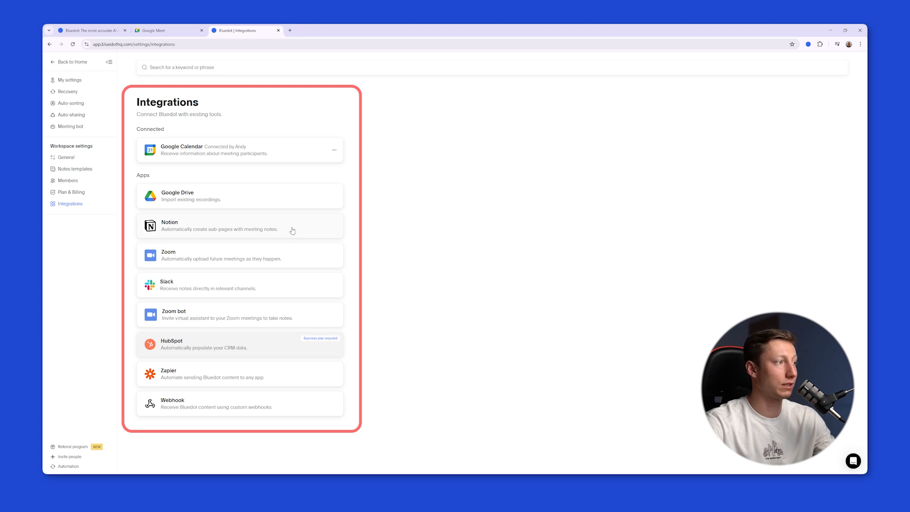
pyautogui.moveTo(300, 231)
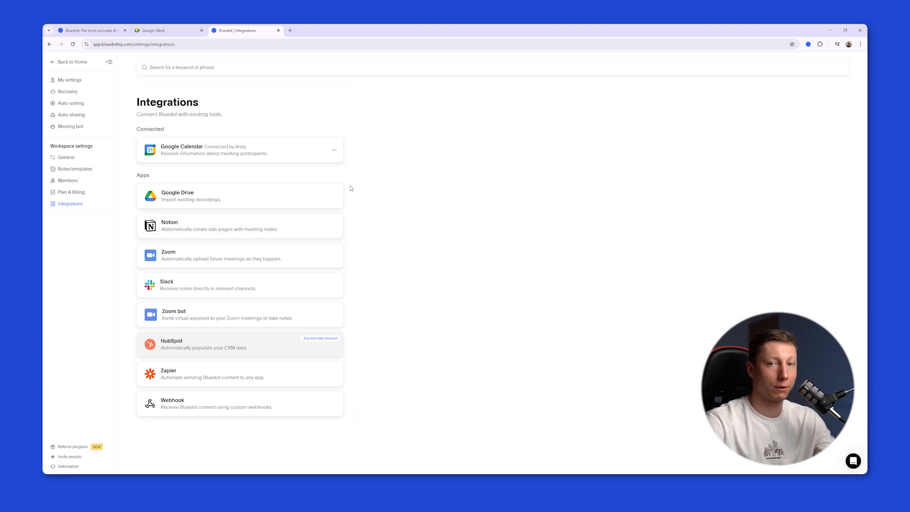
pyautogui.moveTo(235, 174)
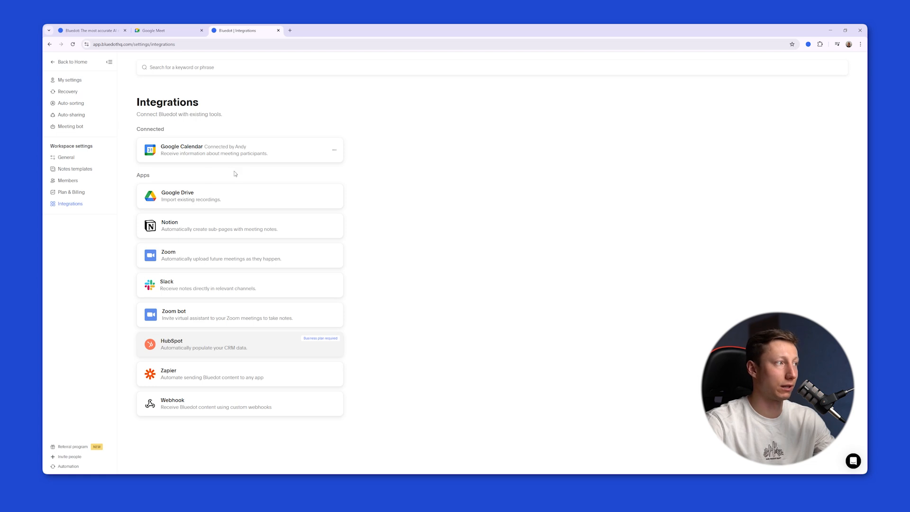
pyautogui.moveTo(406, 201)
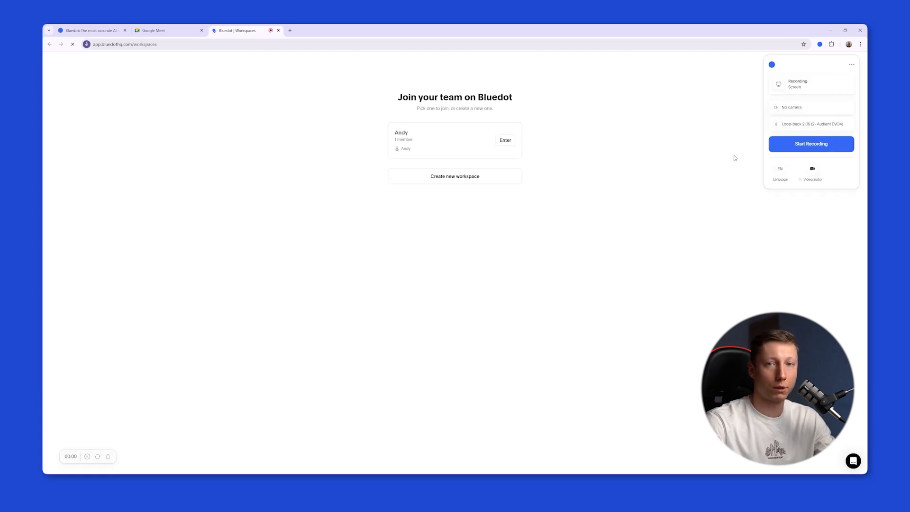
# Choose Screen as the recording source and start a new recording with the system audio reminder dismissed.
pyautogui.click(811, 85)
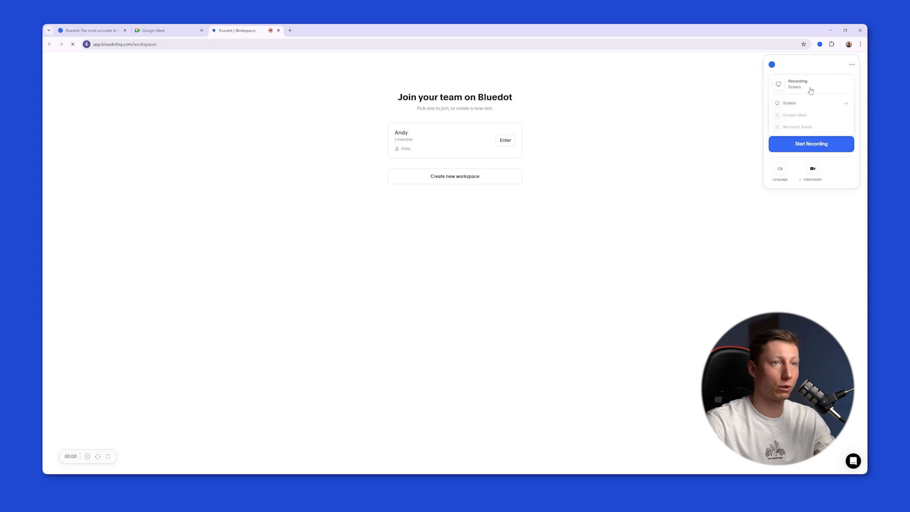
pyautogui.click(811, 102)
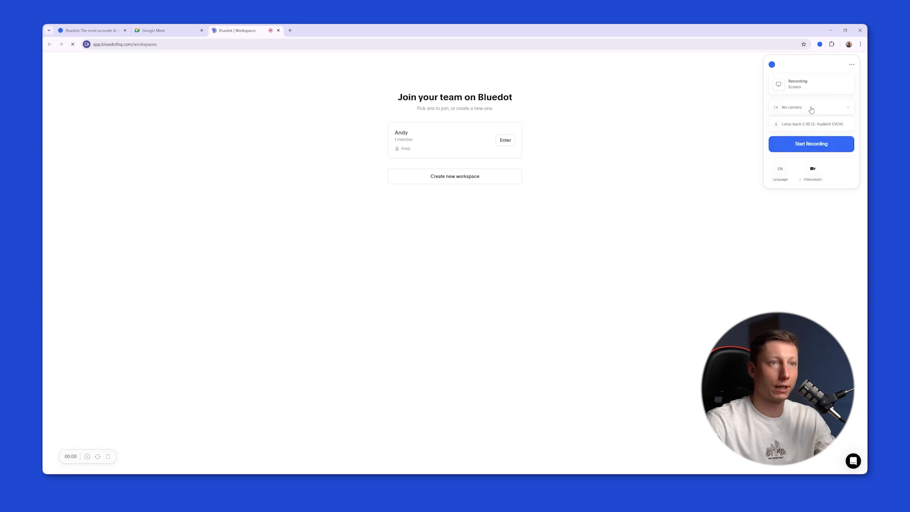
pyautogui.click(810, 144)
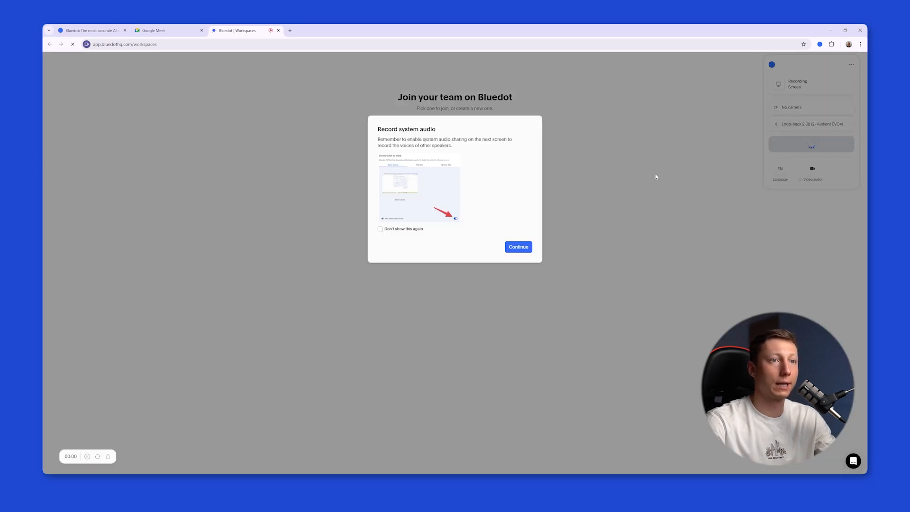
pyautogui.click(518, 246)
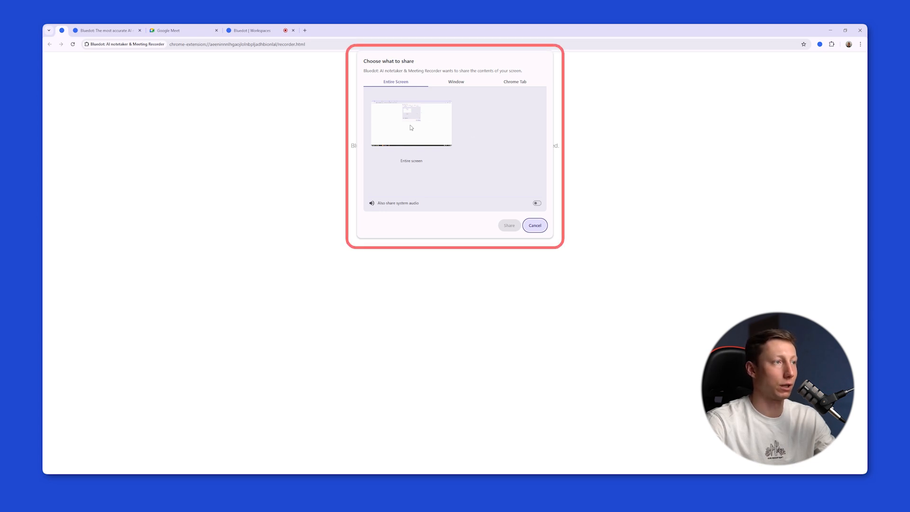
# Share the Entire Screen with system audio, then stop the recording to land on the Home library.
pyautogui.click(513, 82)
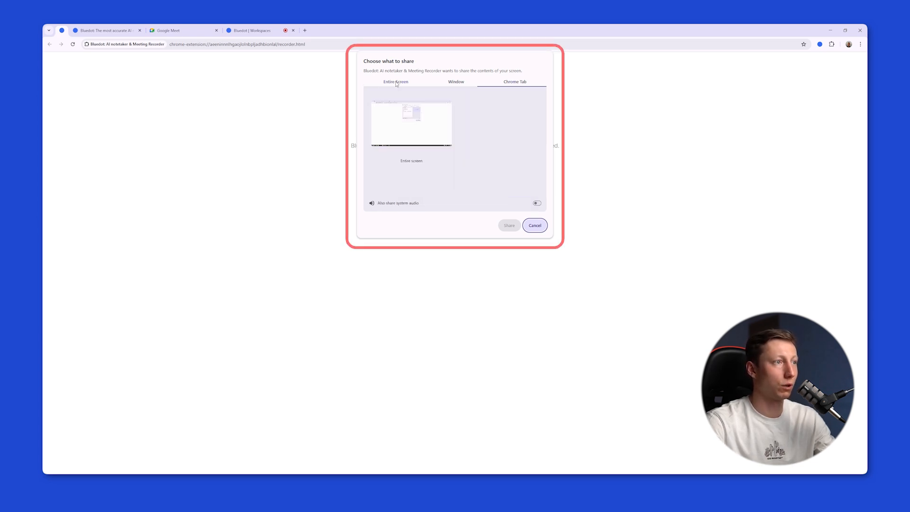
pyautogui.click(535, 203)
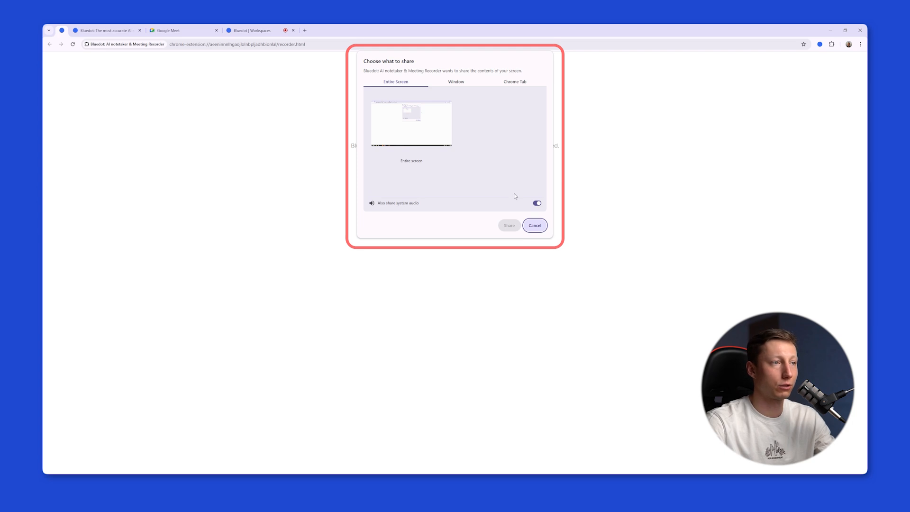
pyautogui.click(533, 226)
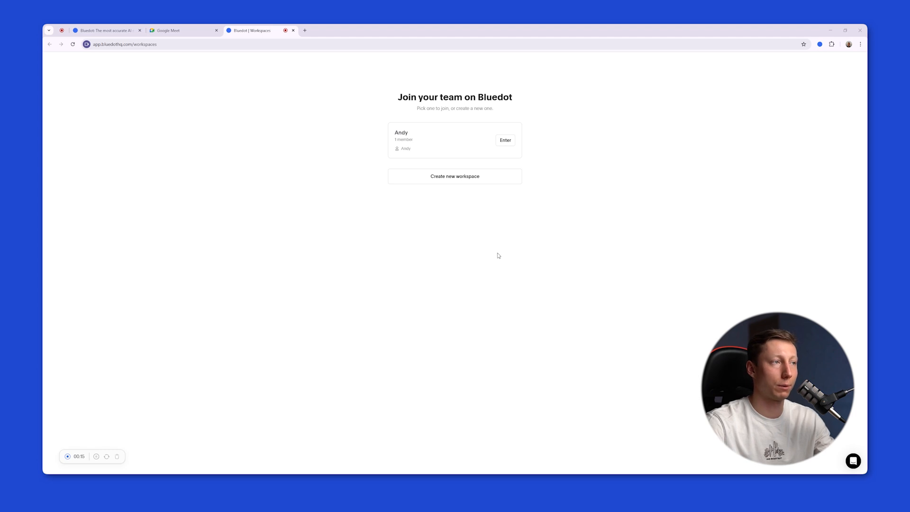
pyautogui.moveTo(496, 244)
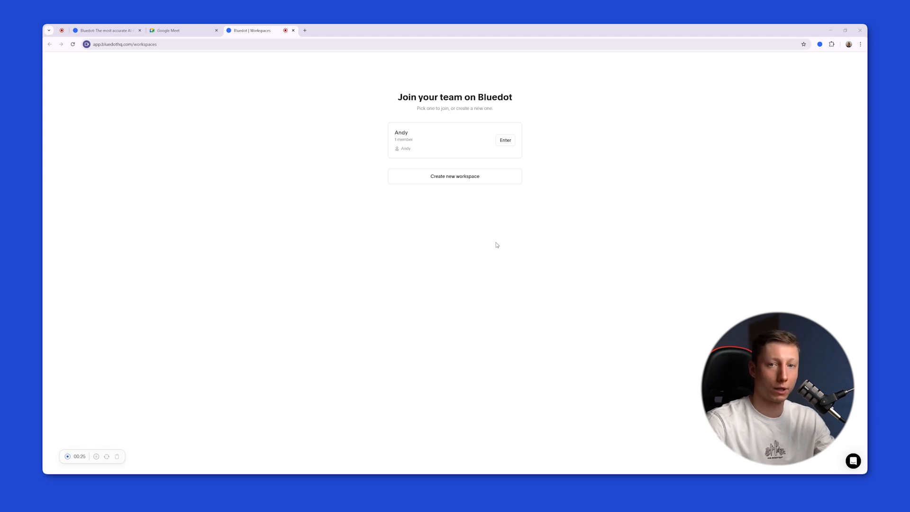
pyautogui.click(504, 140)
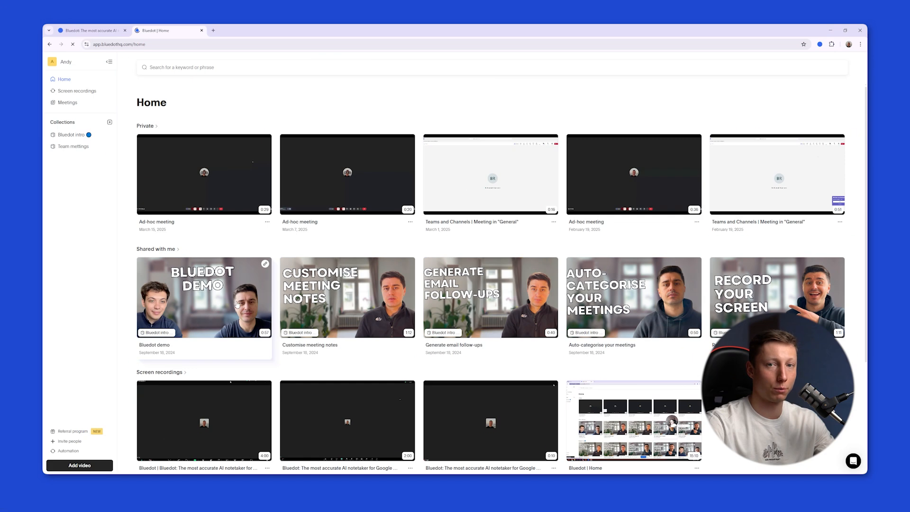
# Reveal the Record a video and Upload a meeting options from the sidebar's Add video button.
pyautogui.click(79, 464)
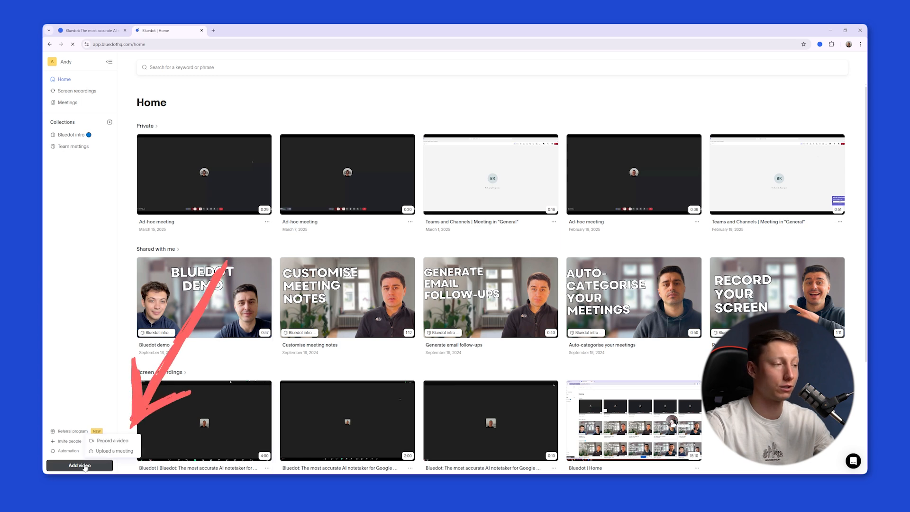
pyautogui.click(79, 465)
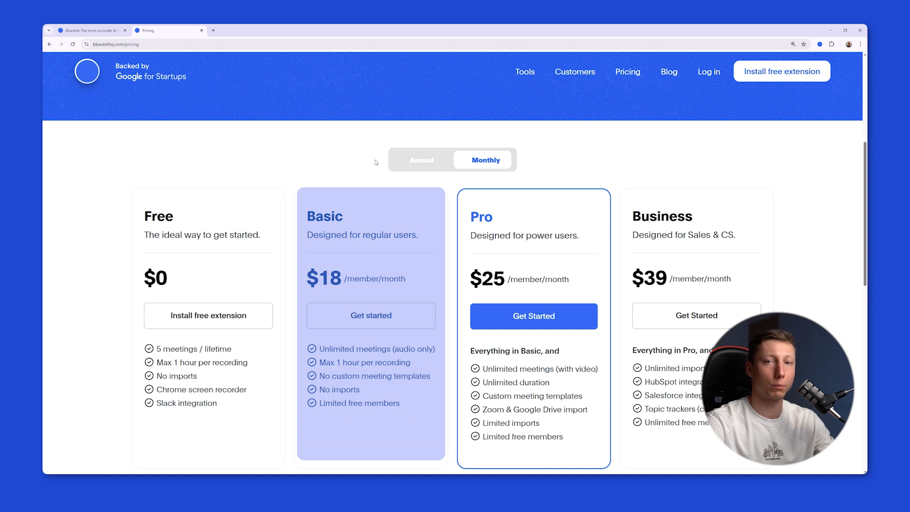
pyautogui.moveTo(551, 157)
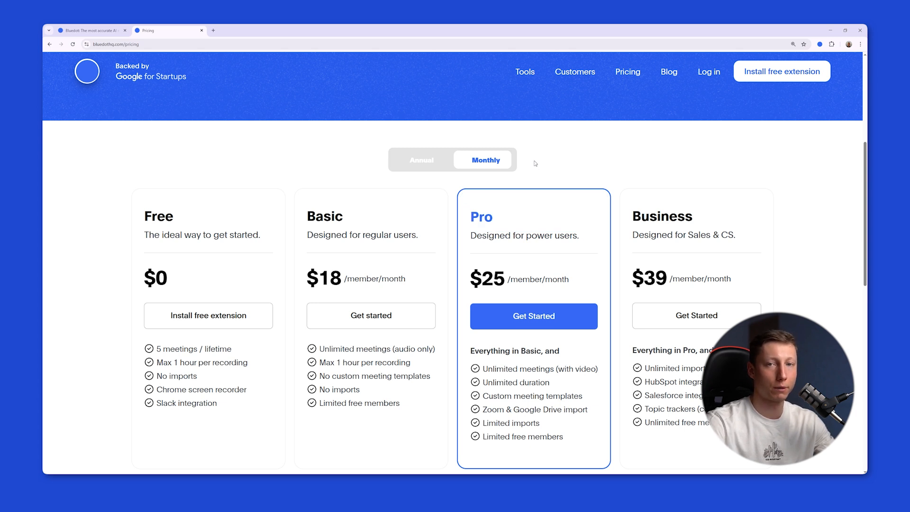
pyautogui.moveTo(535, 164)
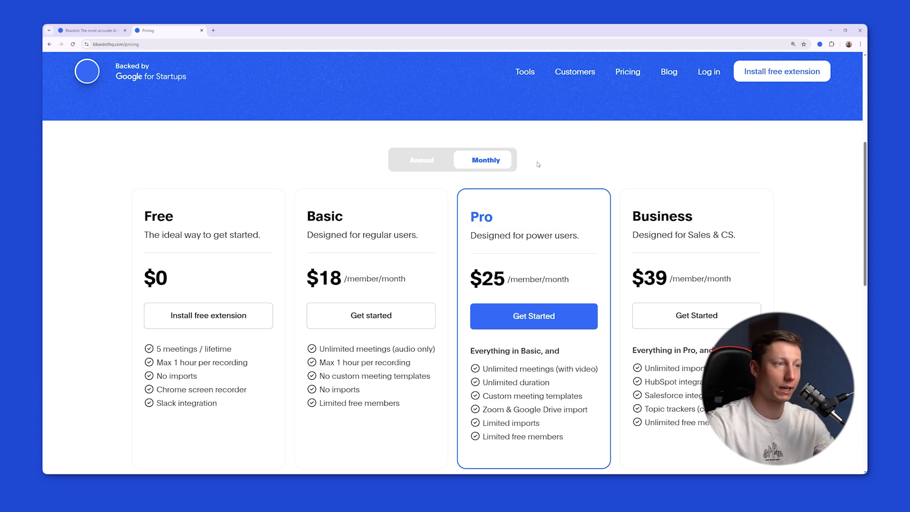
pyautogui.moveTo(379, 100)
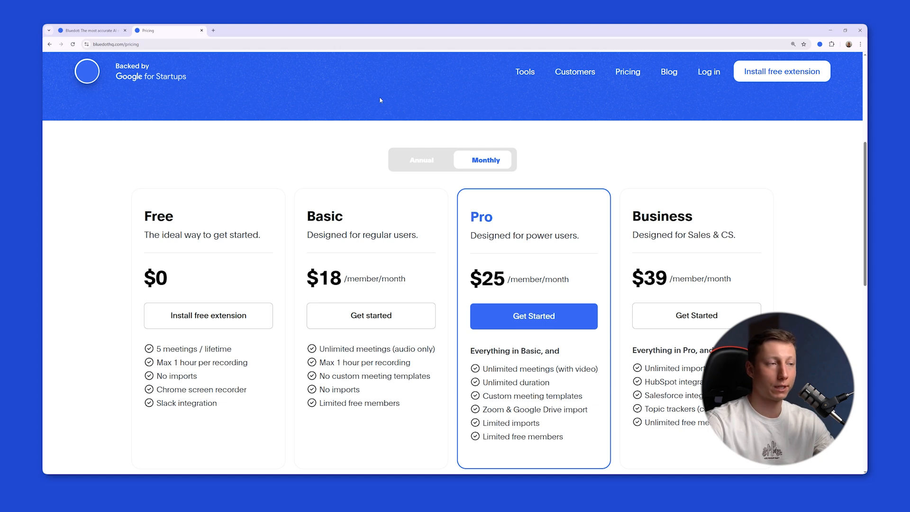